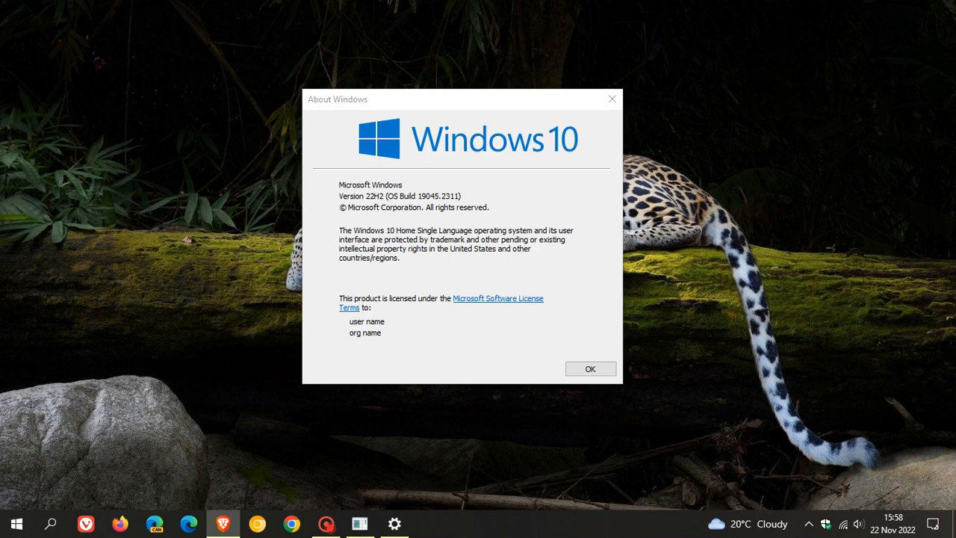
mouse_move(576, 127)
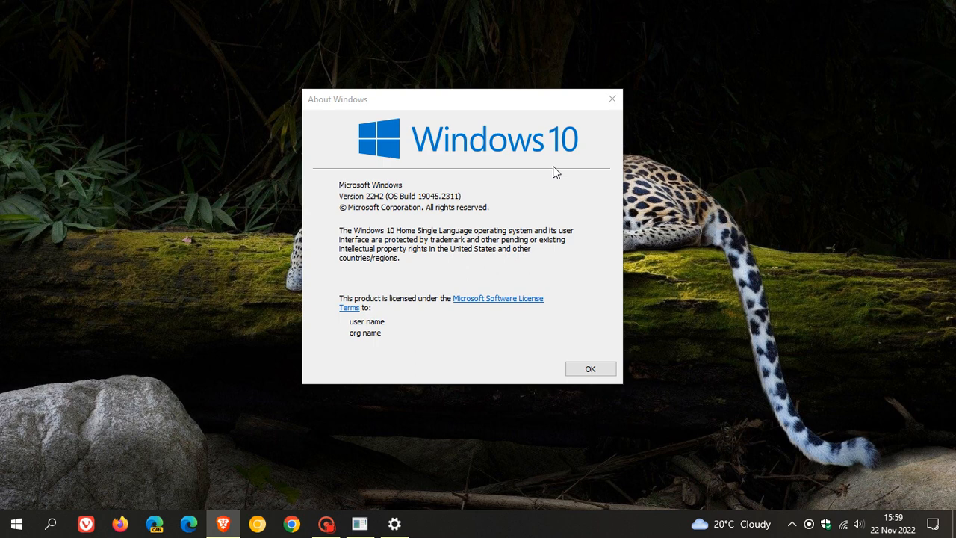
mouse_move(374, 216)
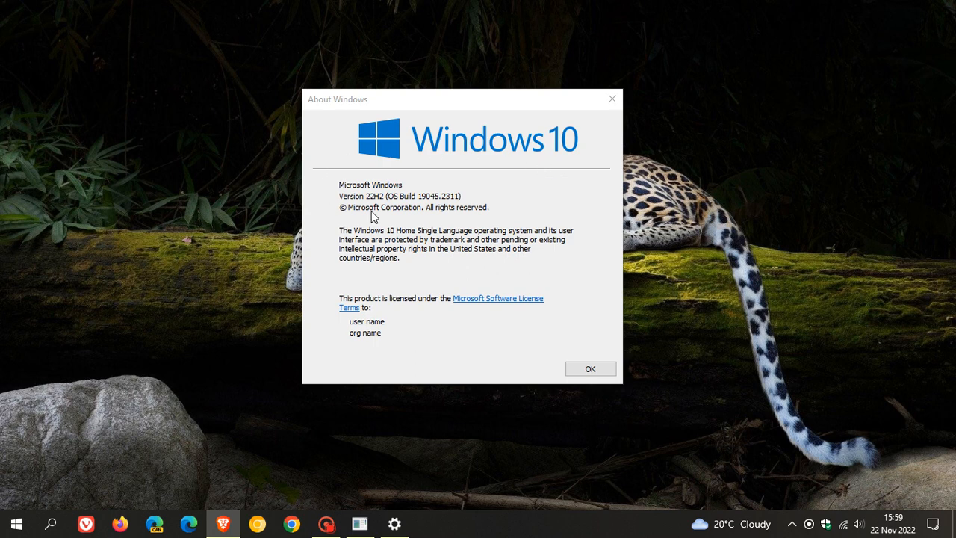
mouse_move(536, 198)
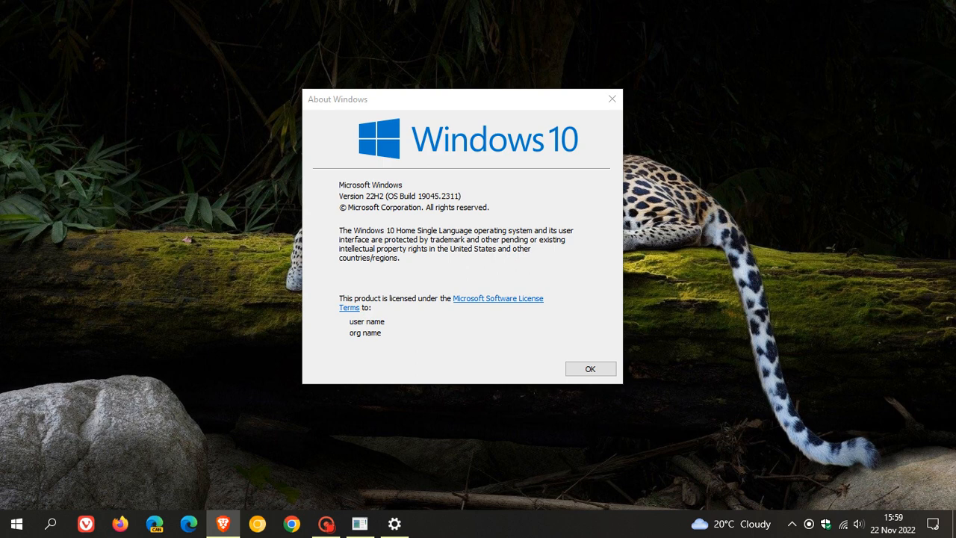
mouse_move(613, 99)
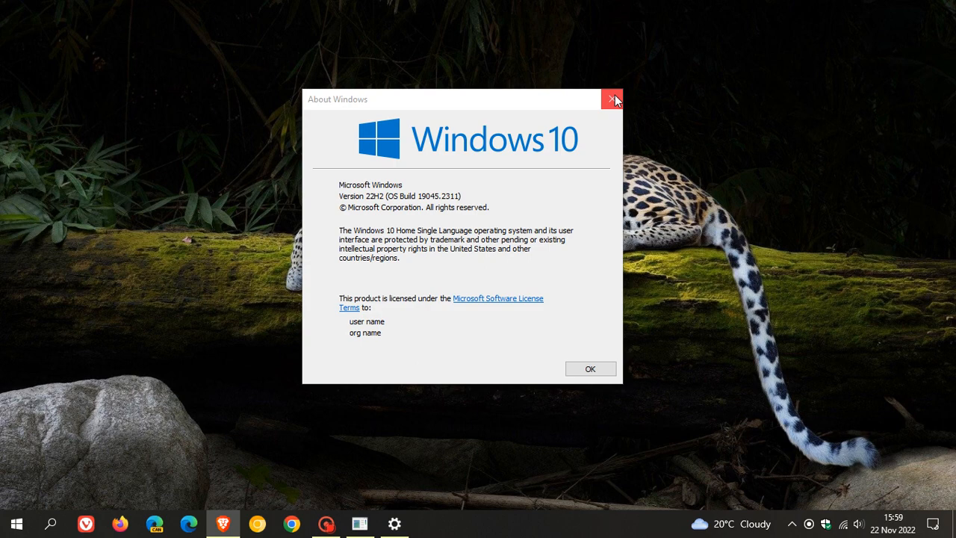
Dismiss the About Windows dialog (version 22H2, build 19045.2311) to return to the desktop
left_click(612, 99)
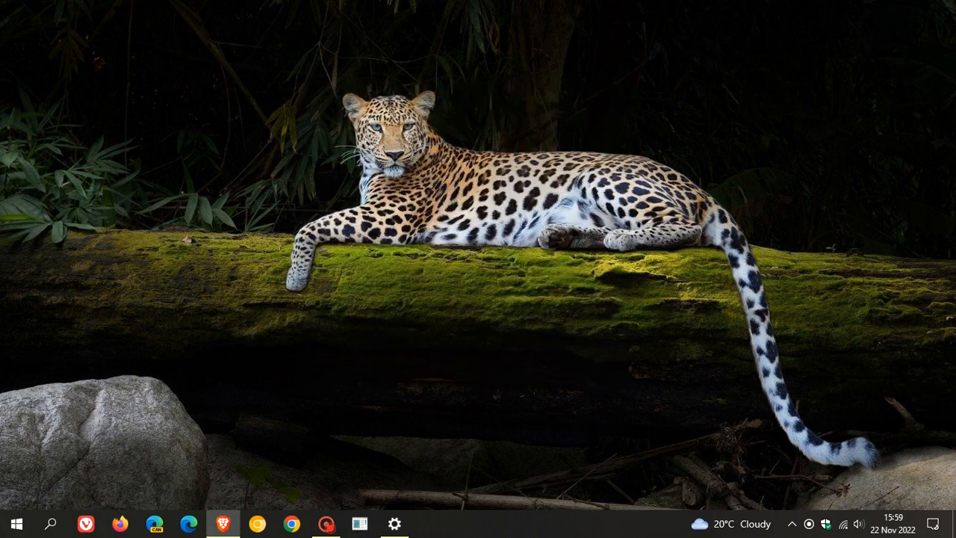
mouse_move(387, 433)
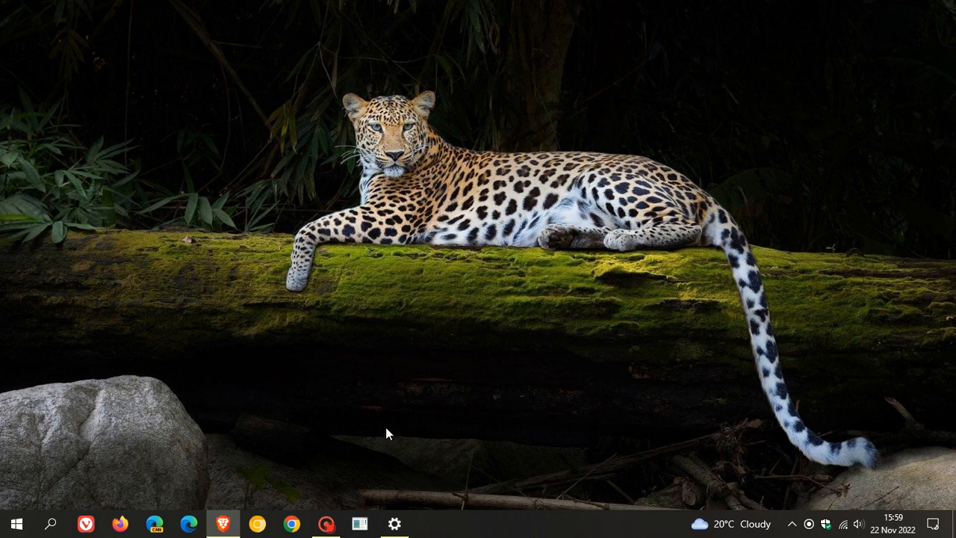
Launch Settings from the taskbar onto the Windows Update page showing the PC is up to date
left_click(394, 523)
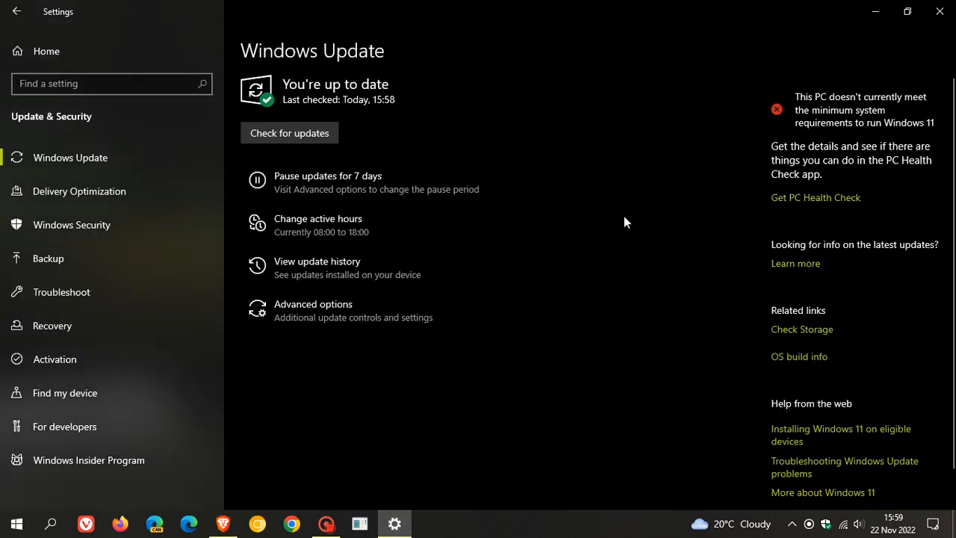
mouse_move(723, 206)
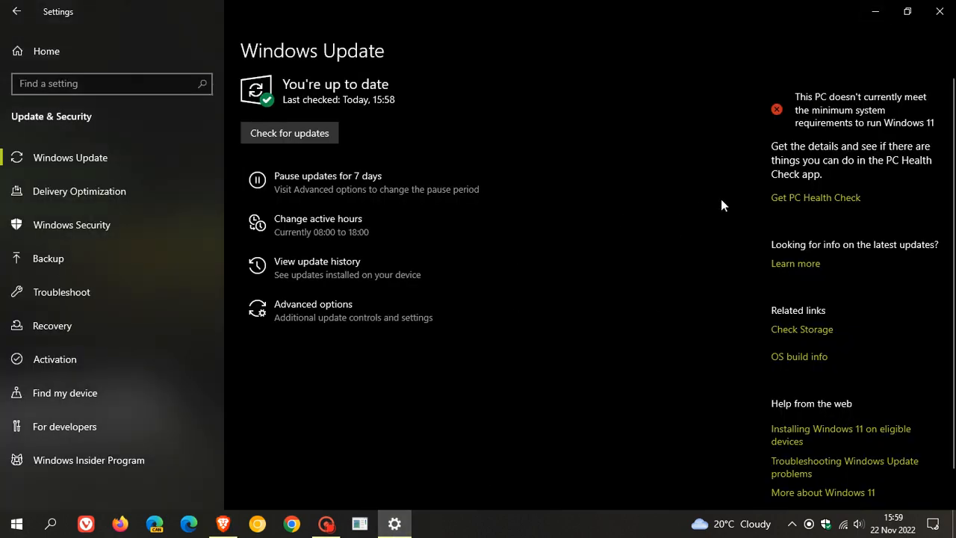
mouse_move(695, 222)
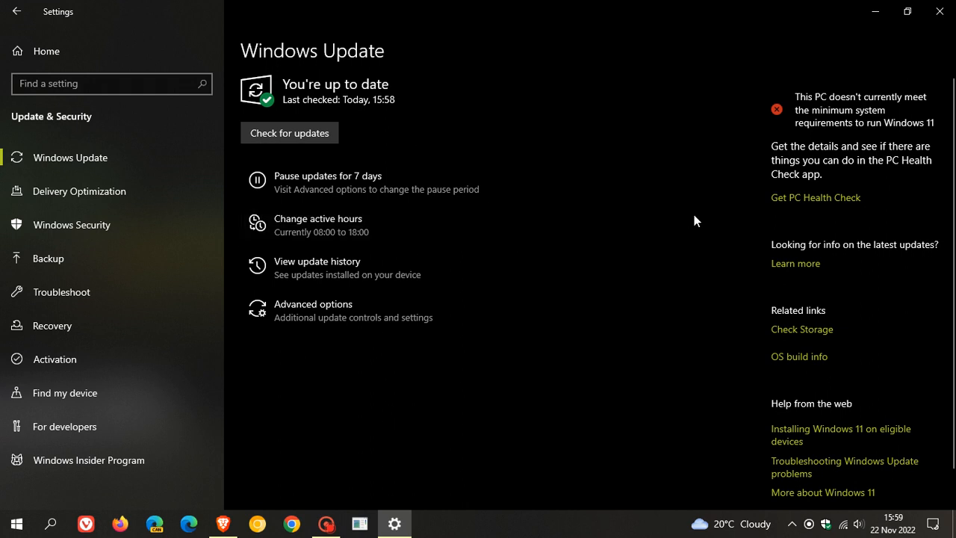
mouse_move(514, 175)
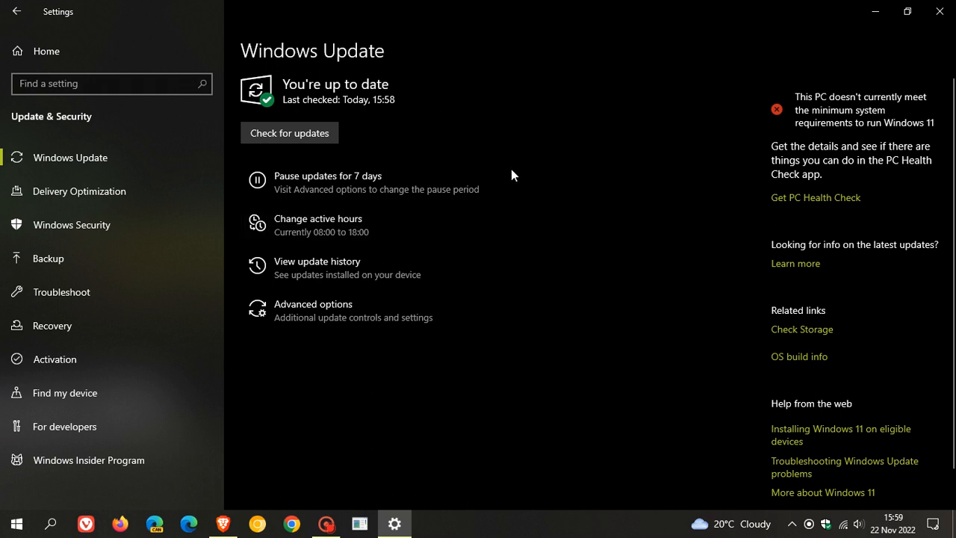
mouse_move(690, 173)
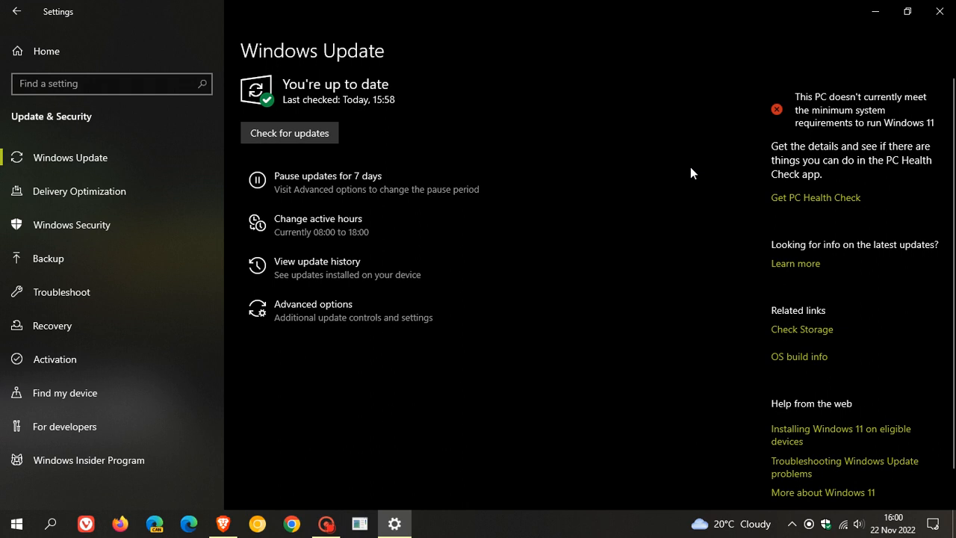
mouse_move(651, 182)
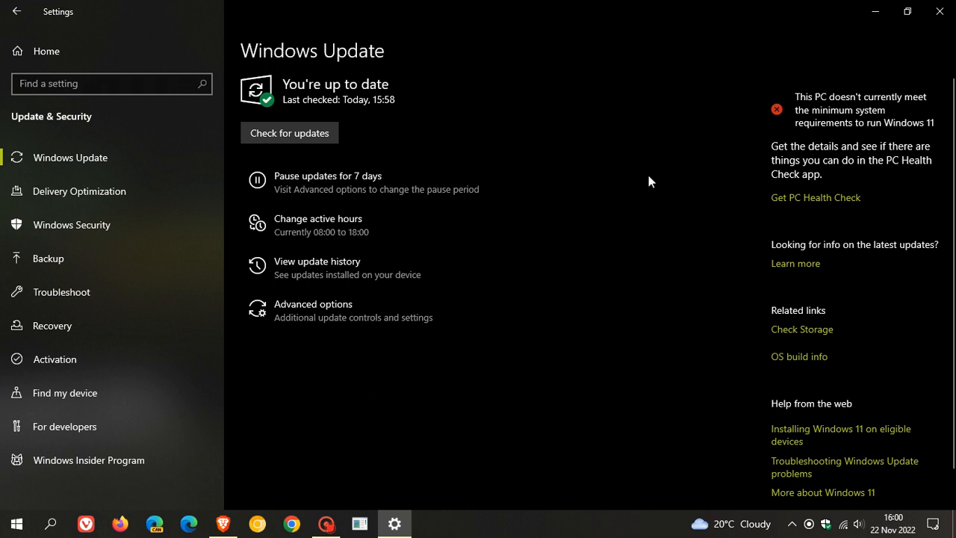
mouse_move(647, 142)
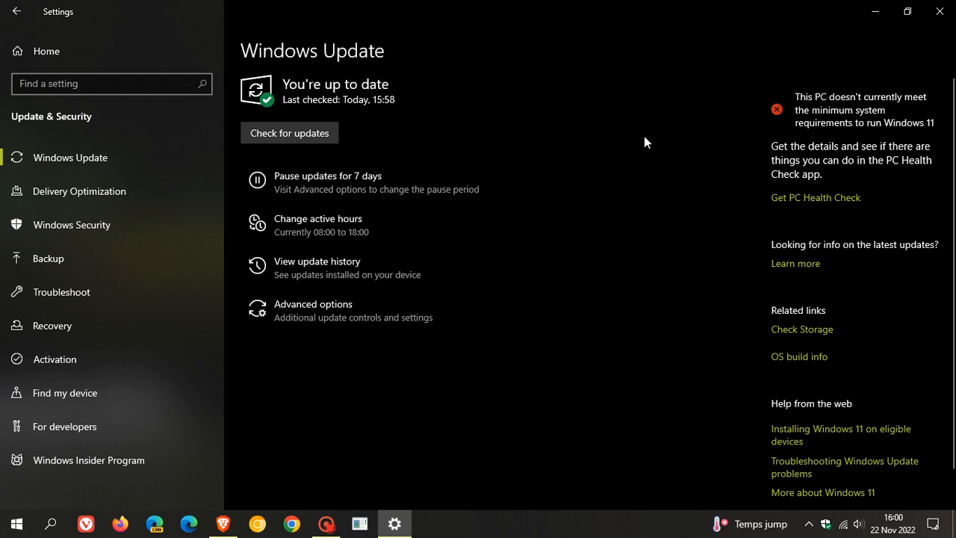
mouse_move(603, 157)
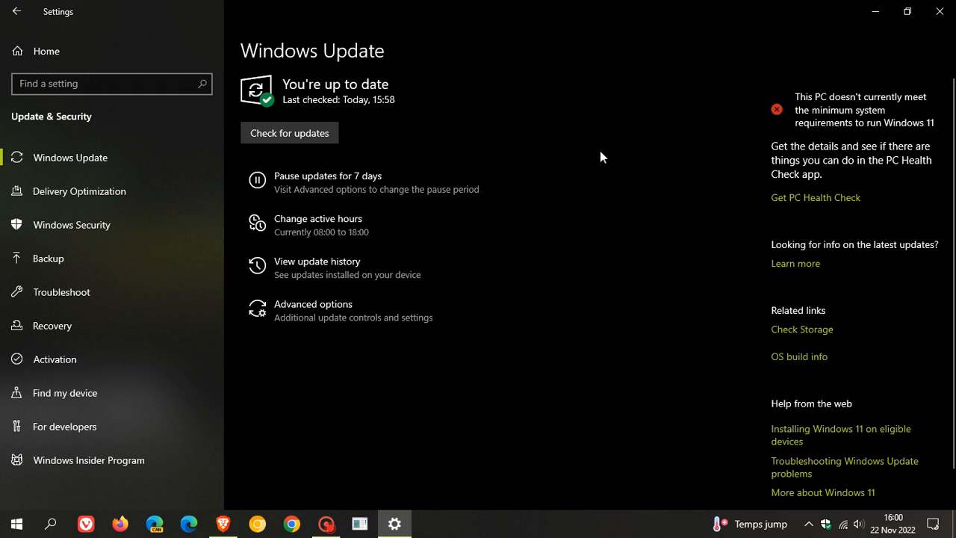
left_click(289, 131)
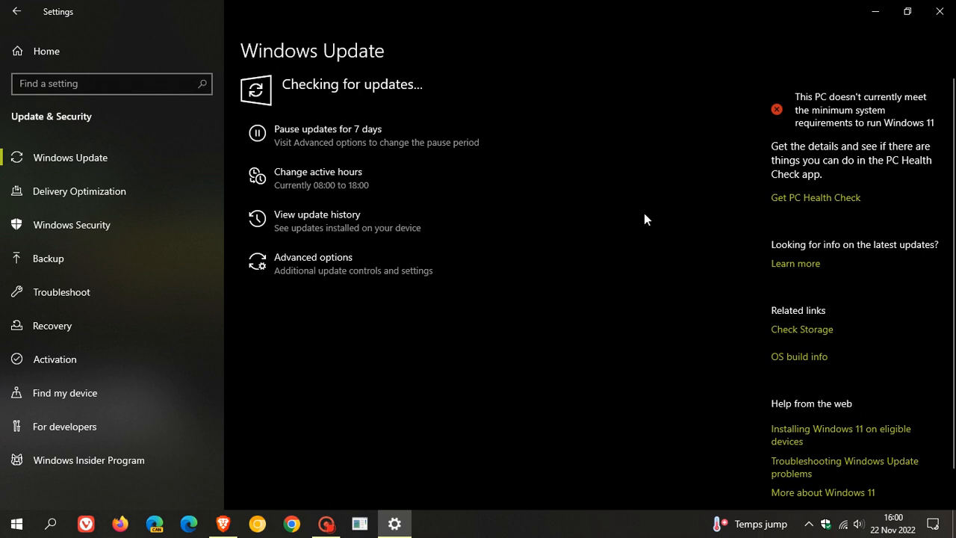
mouse_move(652, 209)
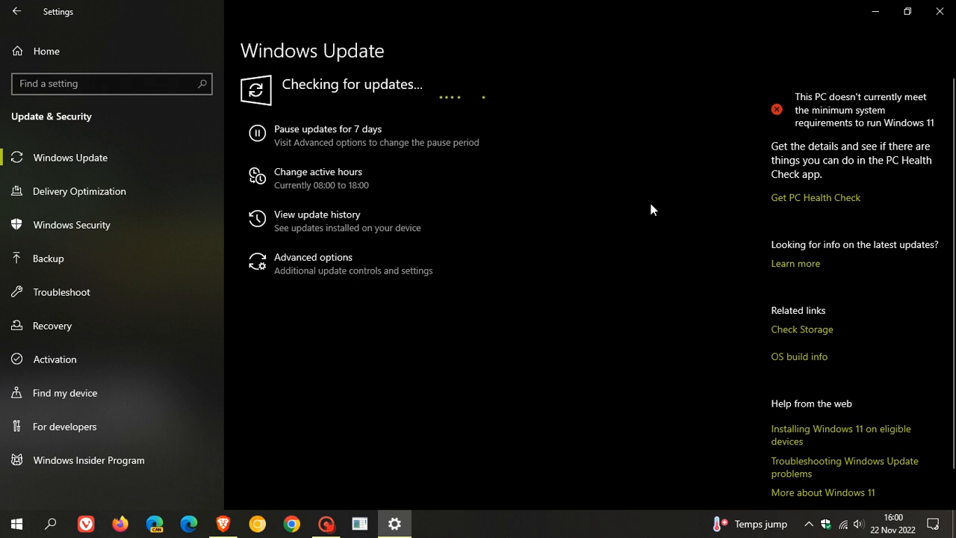
mouse_move(561, 177)
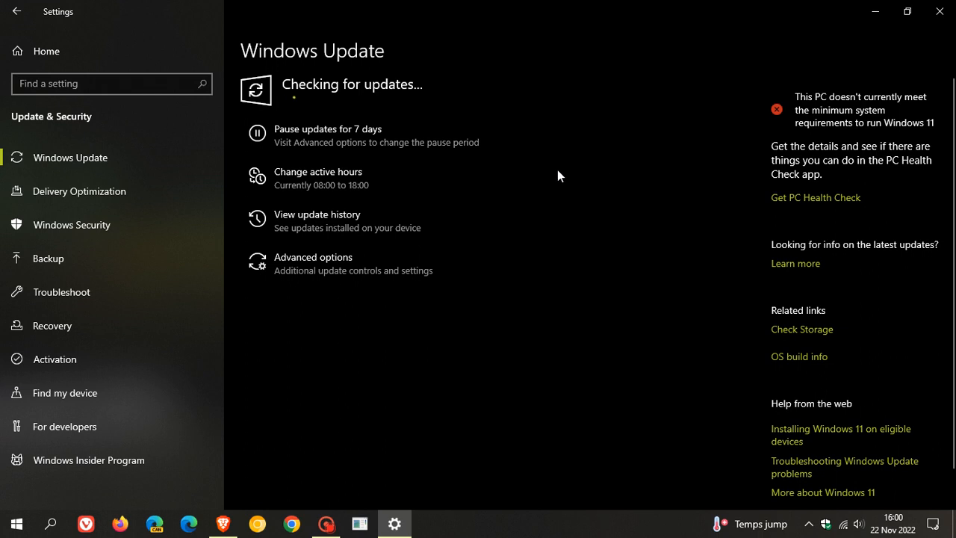
mouse_move(635, 223)
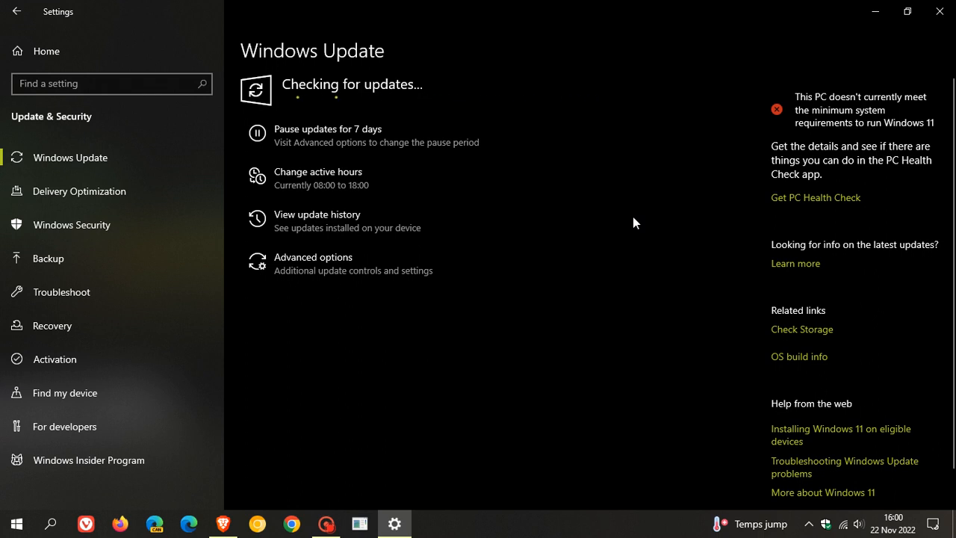
mouse_move(694, 206)
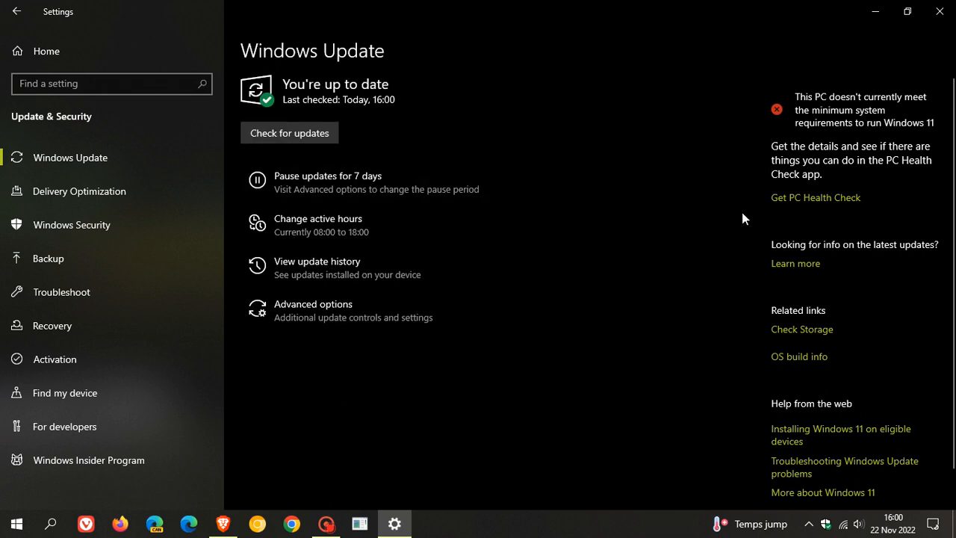
mouse_move(738, 218)
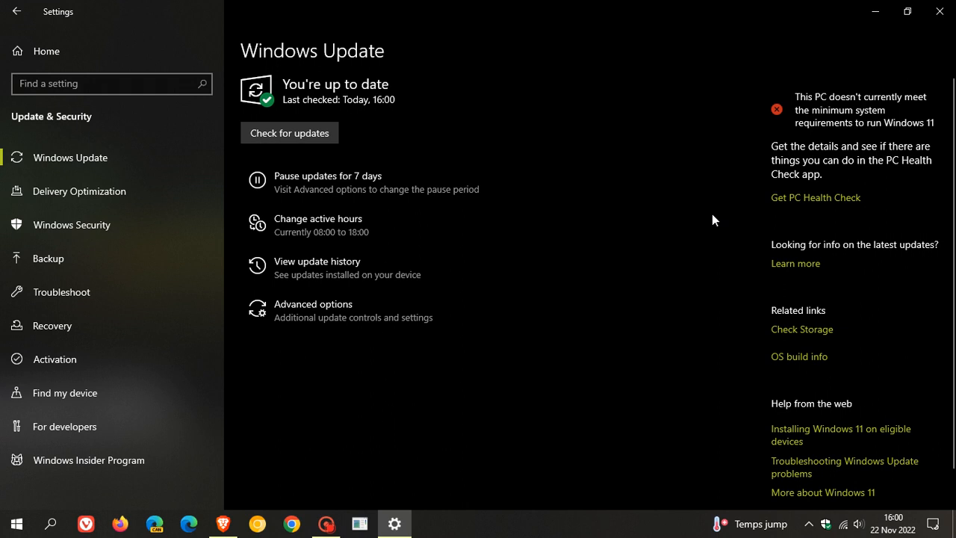
mouse_move(655, 212)
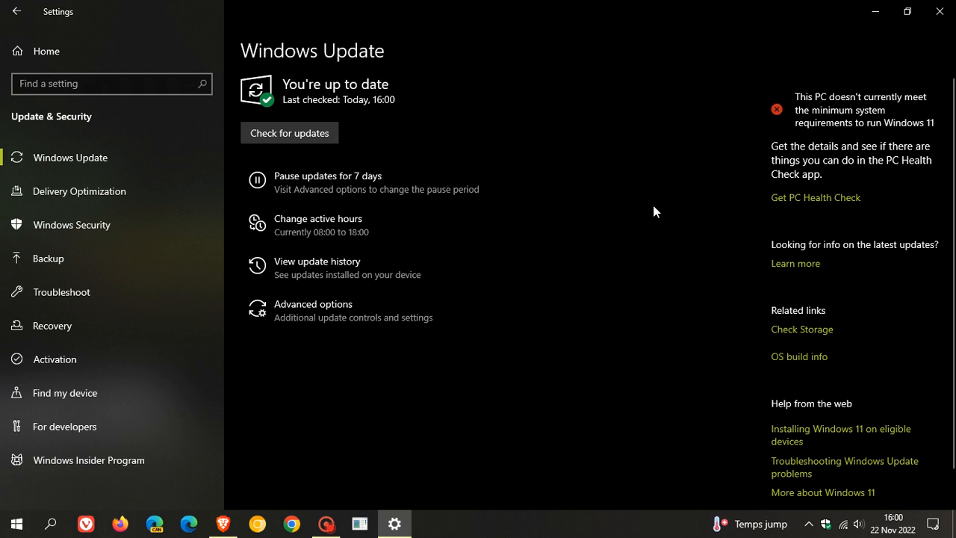
mouse_move(598, 179)
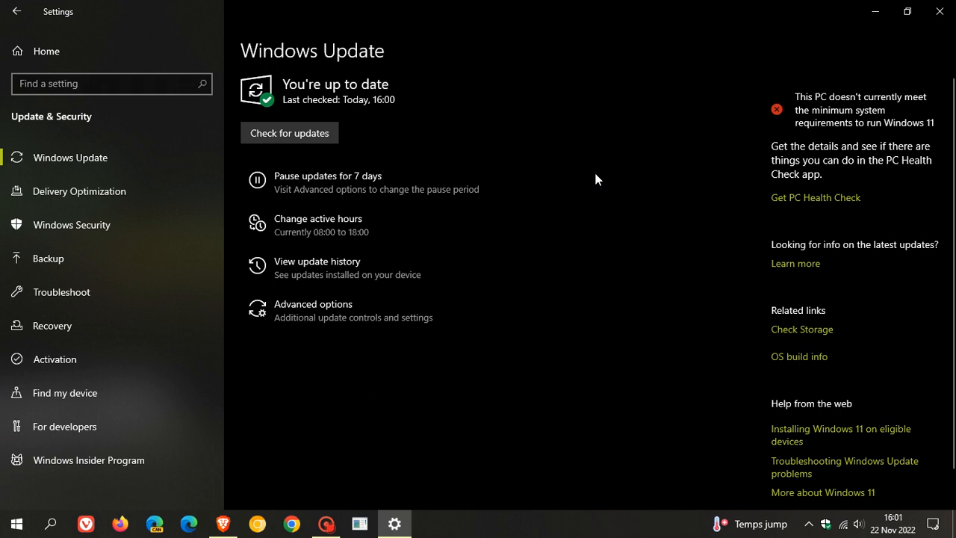
mouse_move(605, 161)
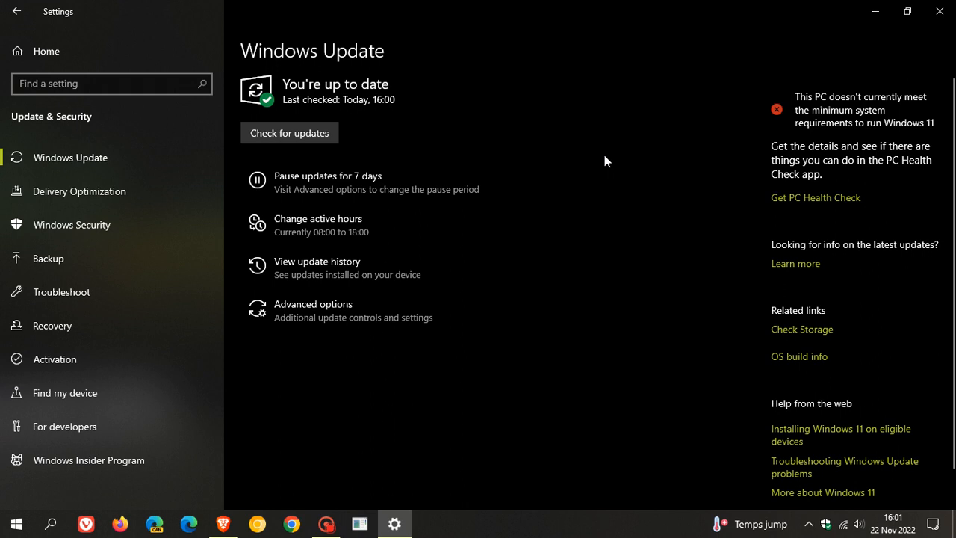
mouse_move(637, 165)
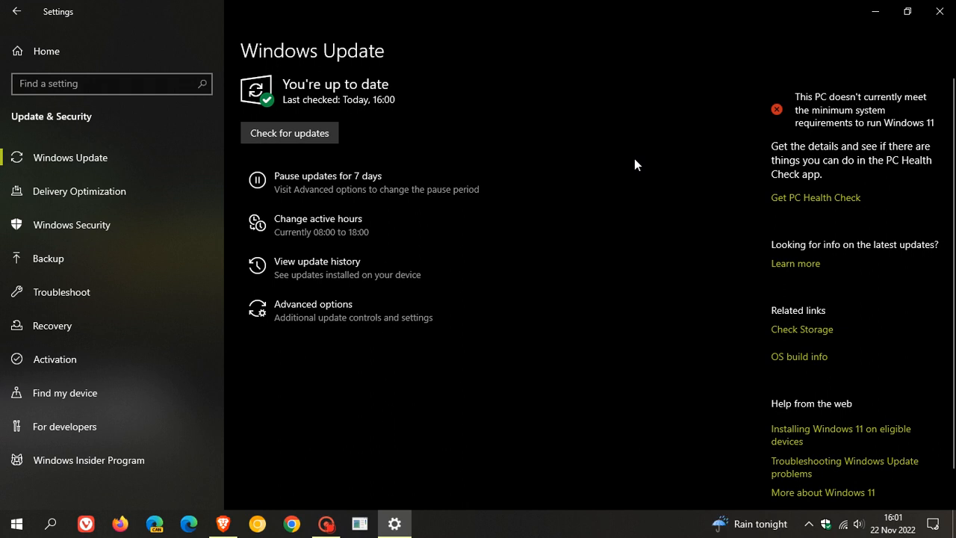
mouse_move(640, 165)
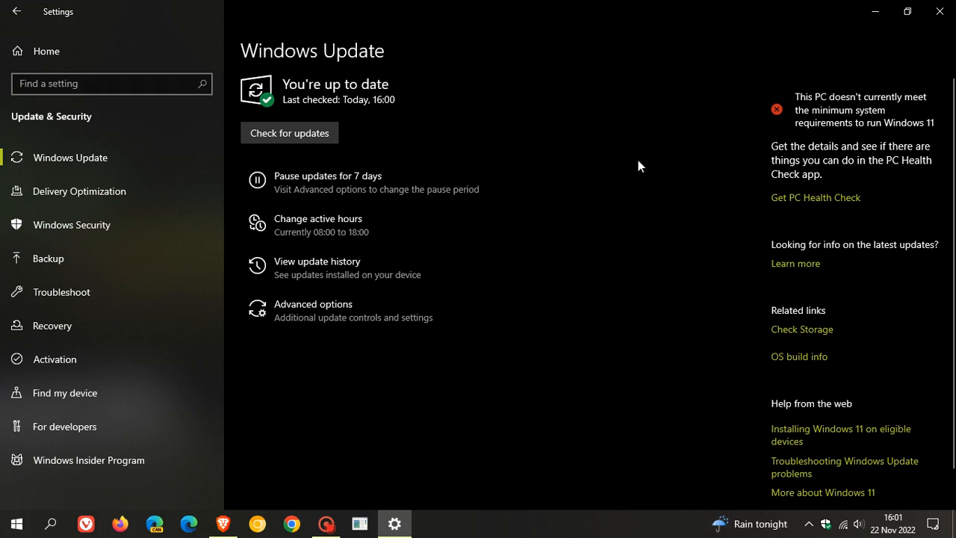
mouse_move(547, 194)
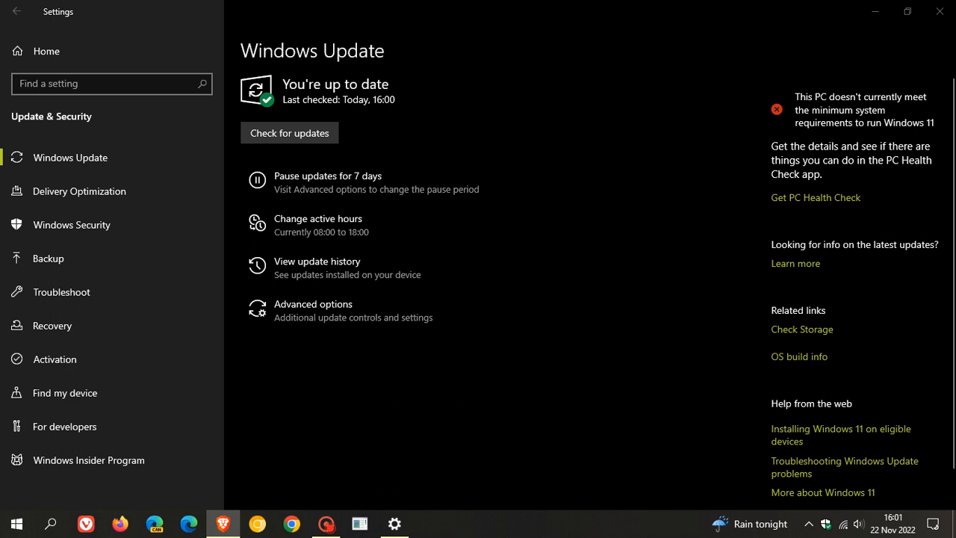
mouse_move(615, 170)
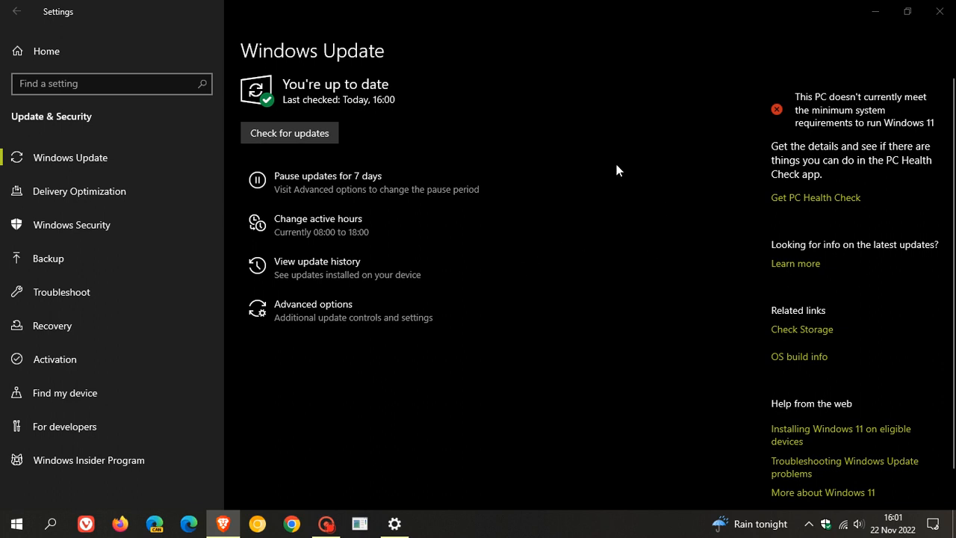
mouse_move(640, 160)
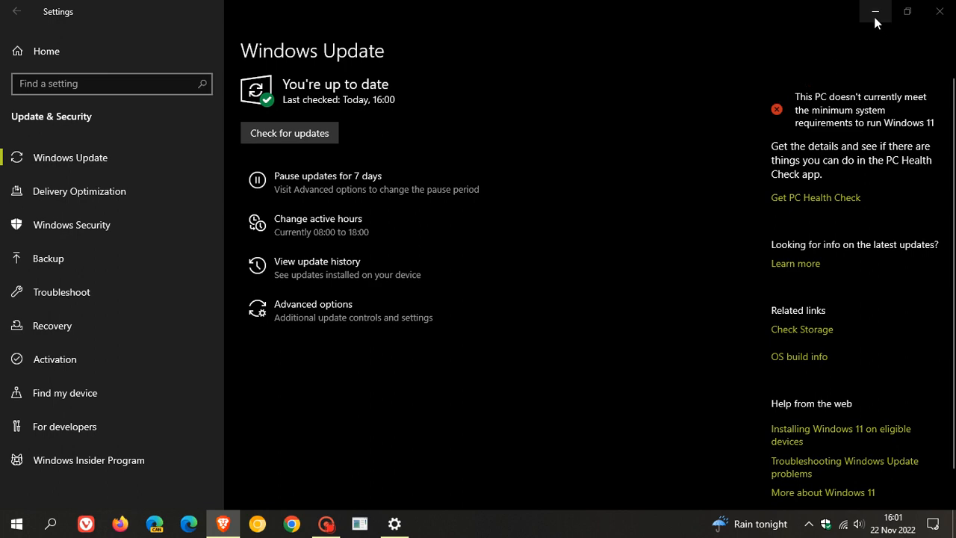
Minimize the Settings window so the leopard wallpaper desktop is visible
left_click(876, 12)
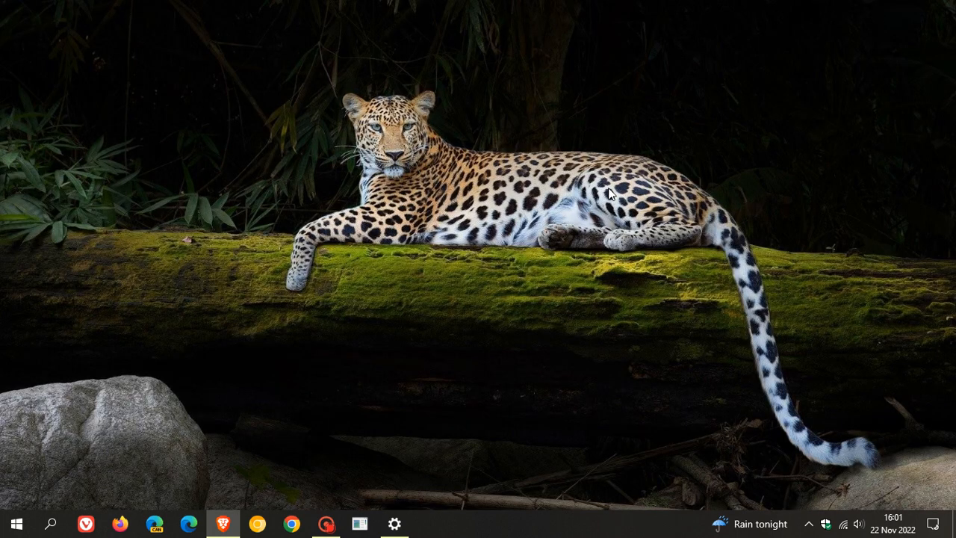
mouse_move(652, 236)
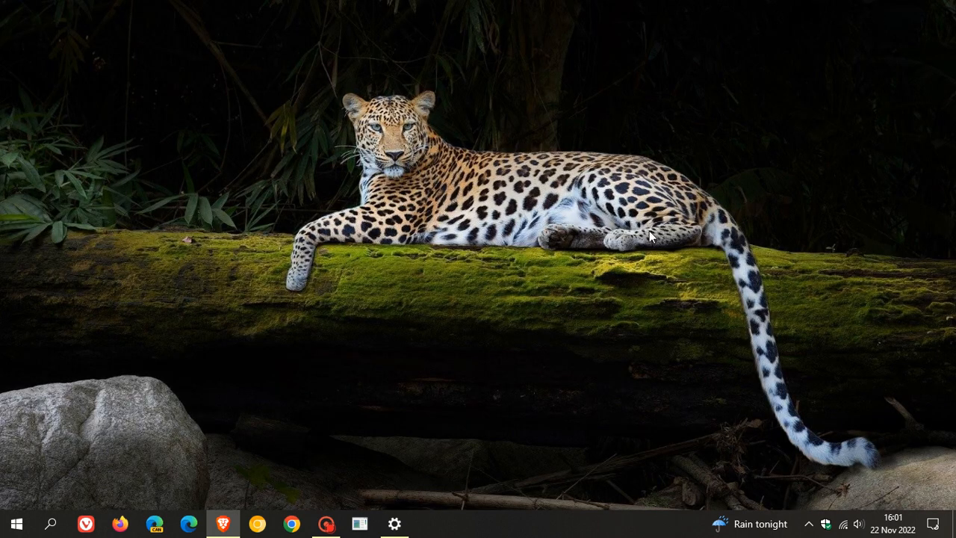
mouse_move(621, 213)
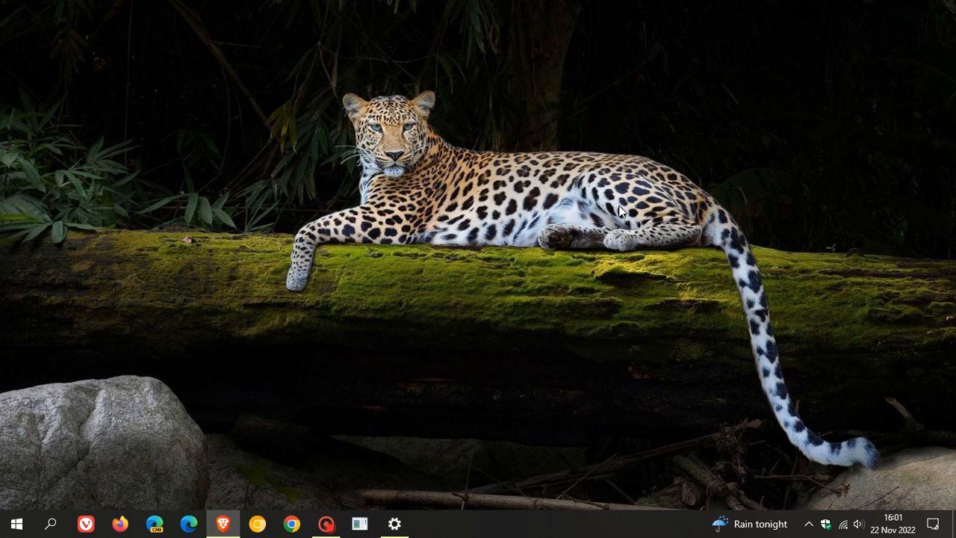
mouse_move(466, 136)
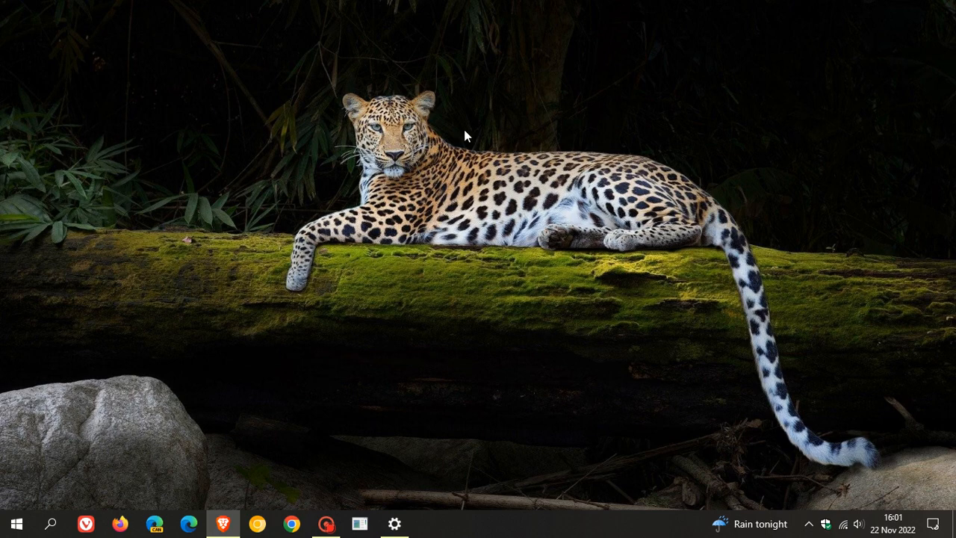
mouse_move(592, 202)
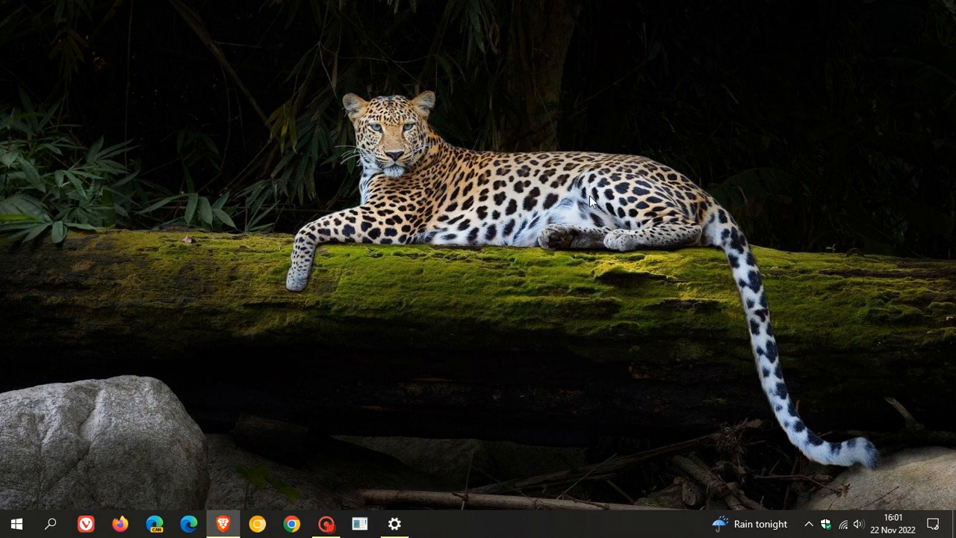
mouse_move(714, 209)
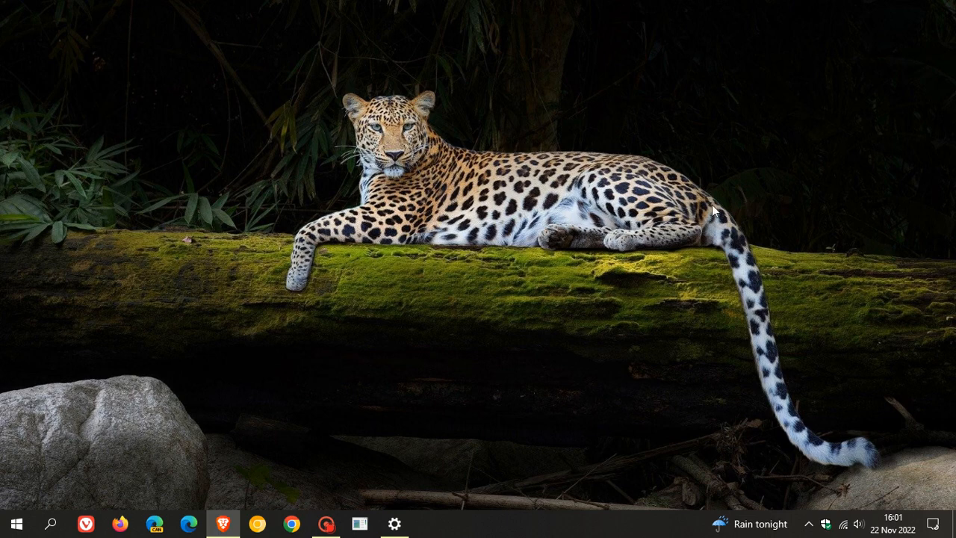
mouse_move(627, 293)
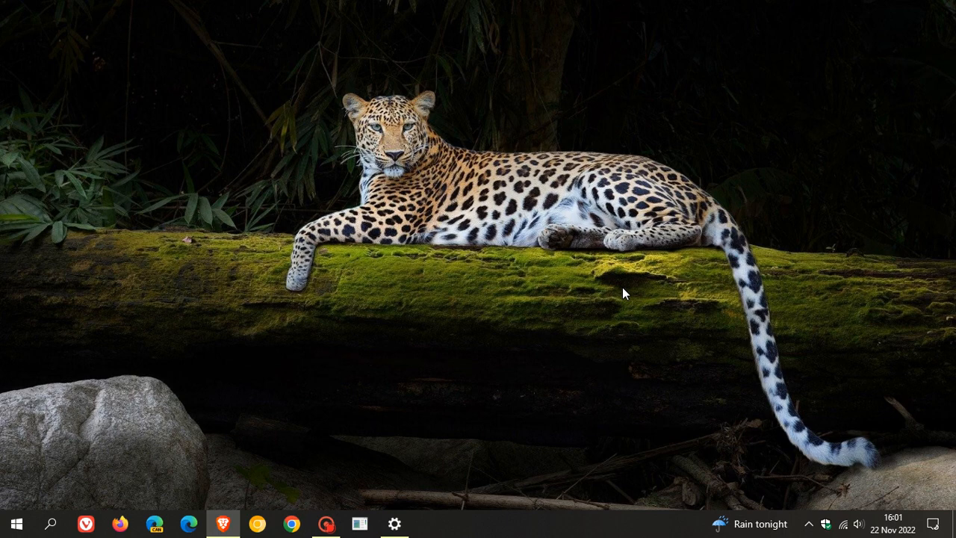
mouse_move(606, 242)
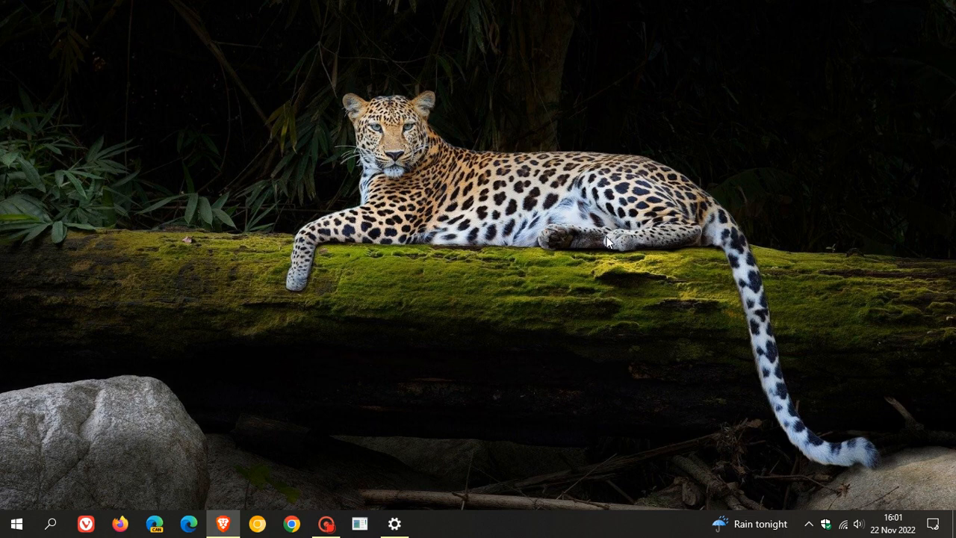
Restore Settings and run another Check for updates on the Windows Update page
left_click(394, 523)
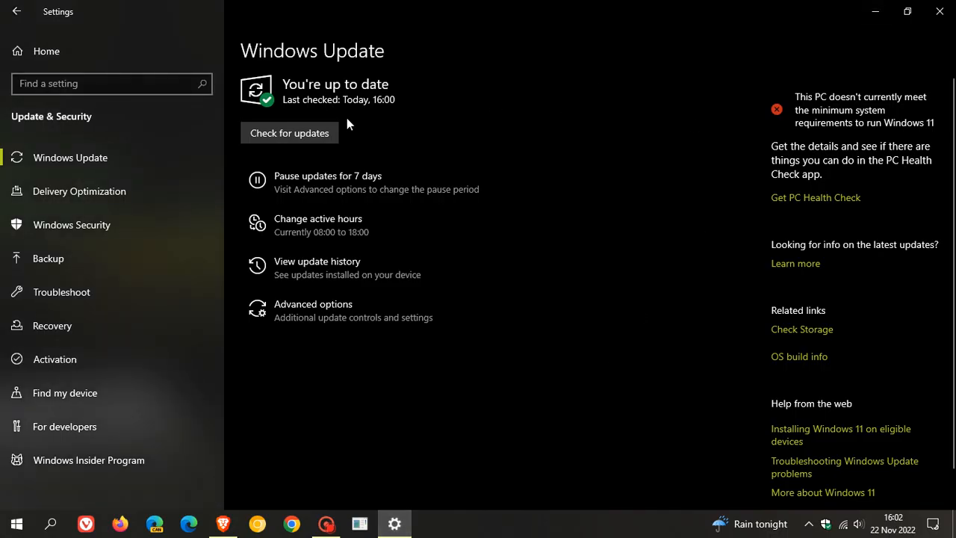
mouse_move(653, 131)
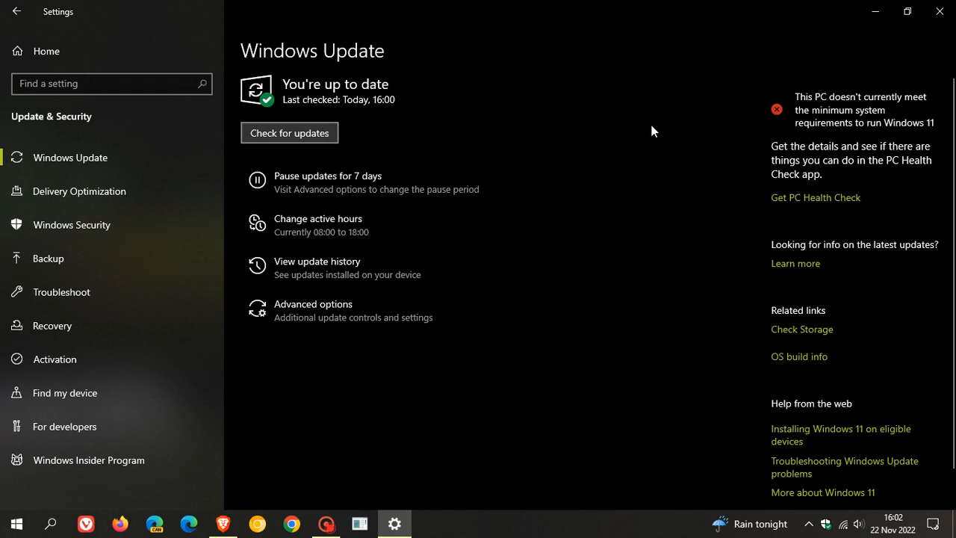
left_click(289, 131)
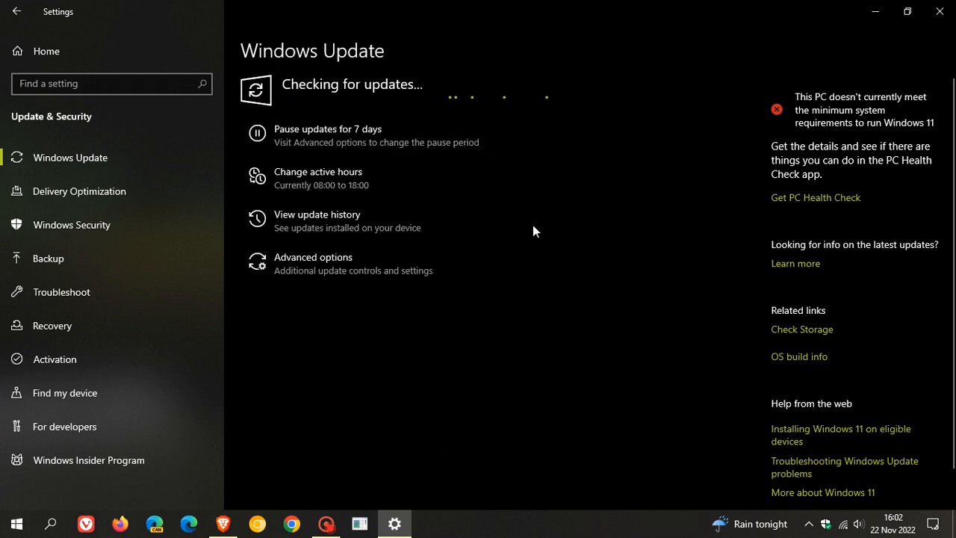
mouse_move(639, 209)
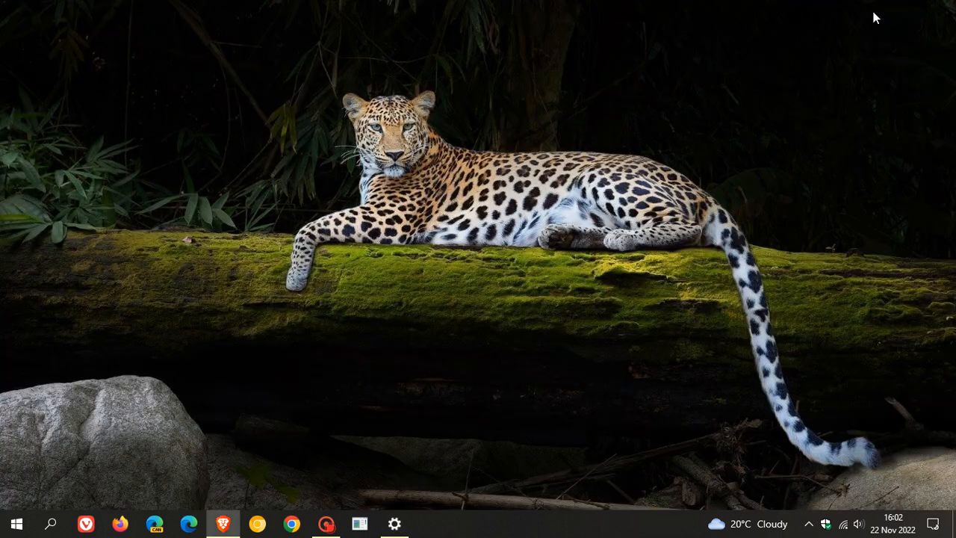
mouse_move(646, 176)
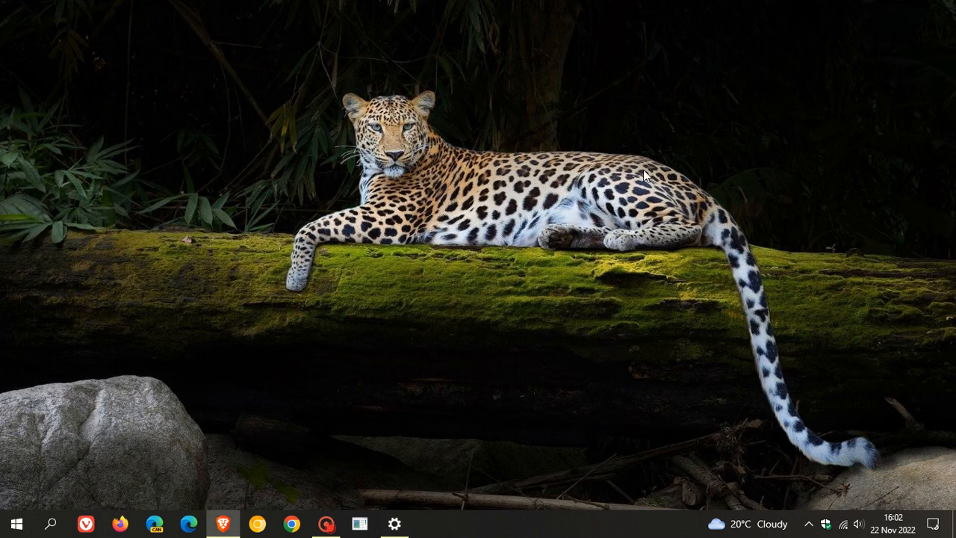